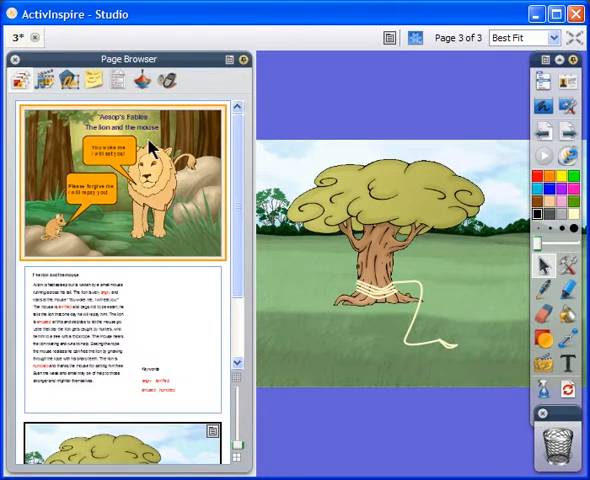
# - Open page 1 of the flipchart, the Aesop's fable title page with the lion and mouse
pyautogui.click(124, 170)
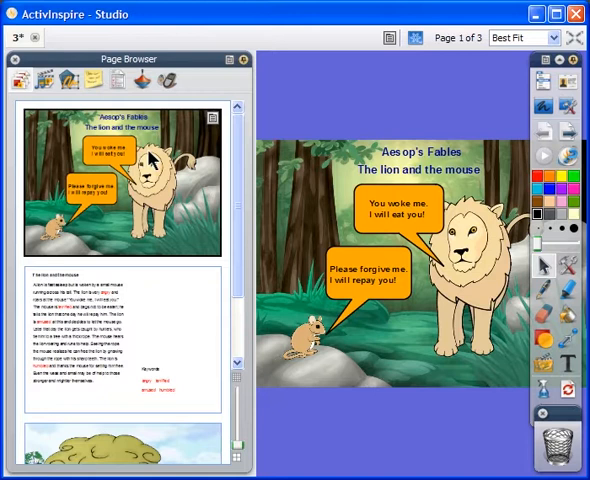
pyautogui.moveTo(467, 225)
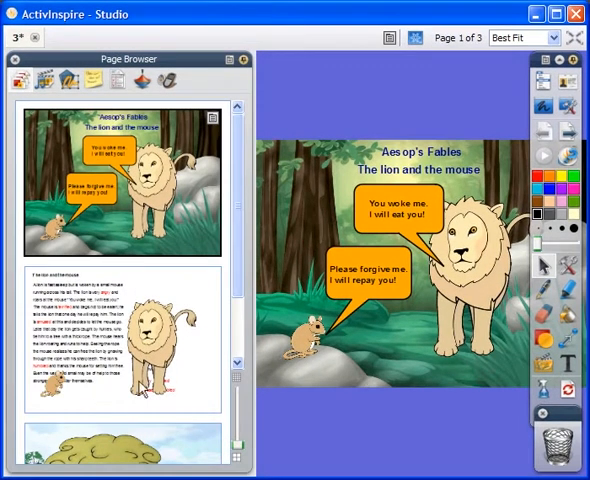
pyautogui.scroll(-3)
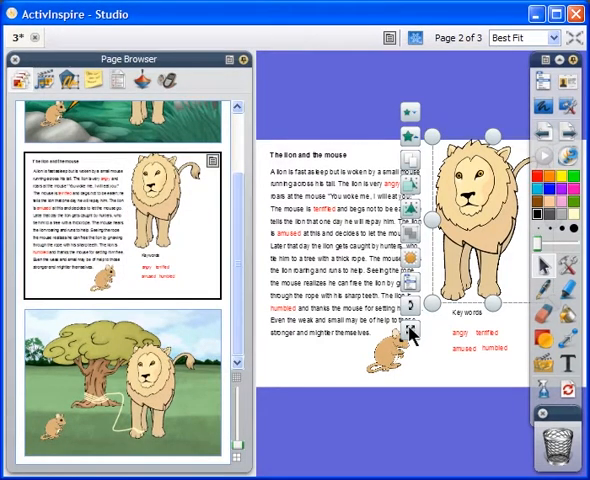
# - Select page 3's tree scene thumbnail in the Page Browser
pyautogui.click(130, 390)
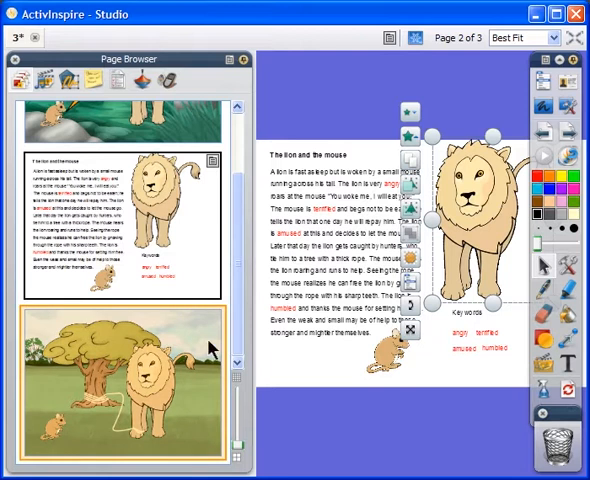